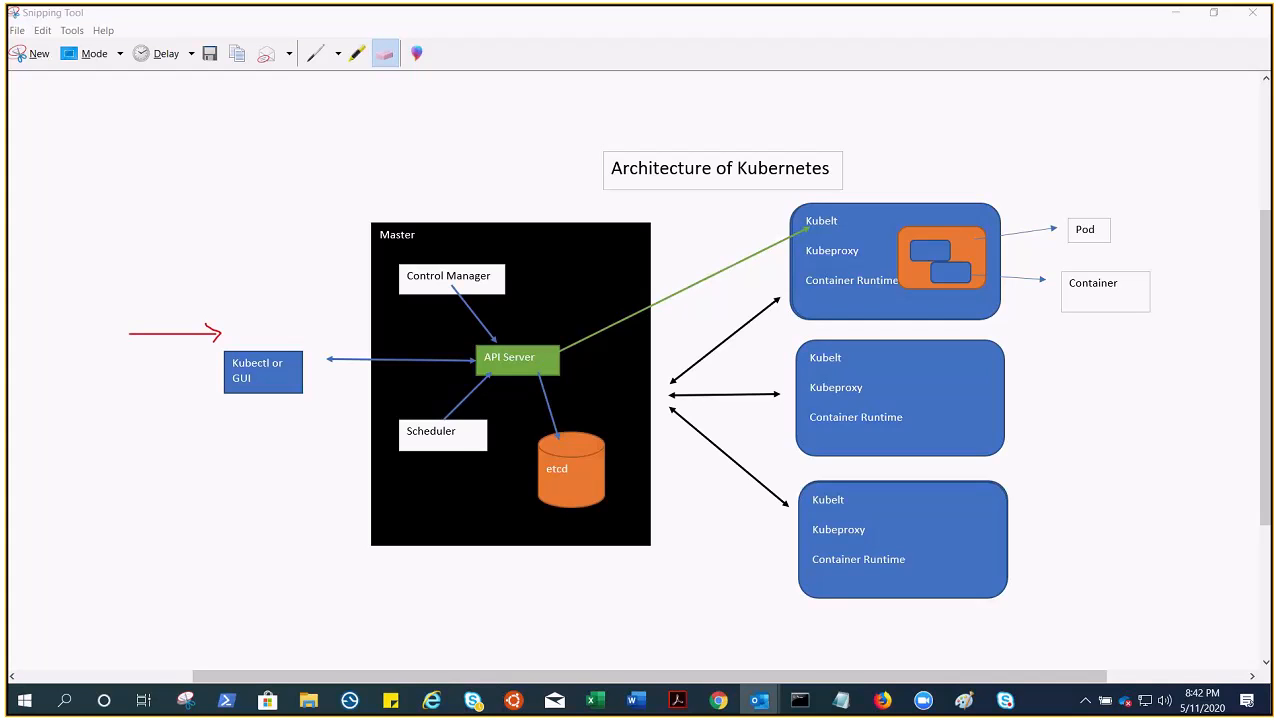
mouse_move(42, 408)
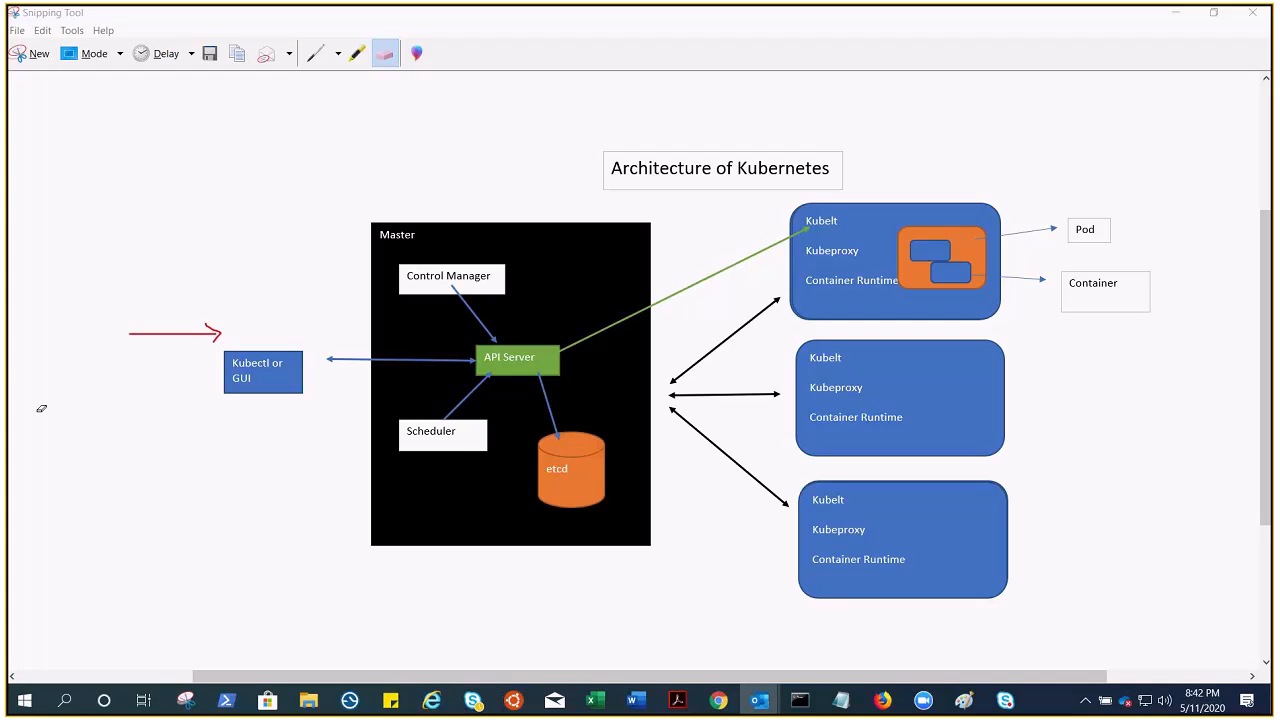
mouse_move(119, 163)
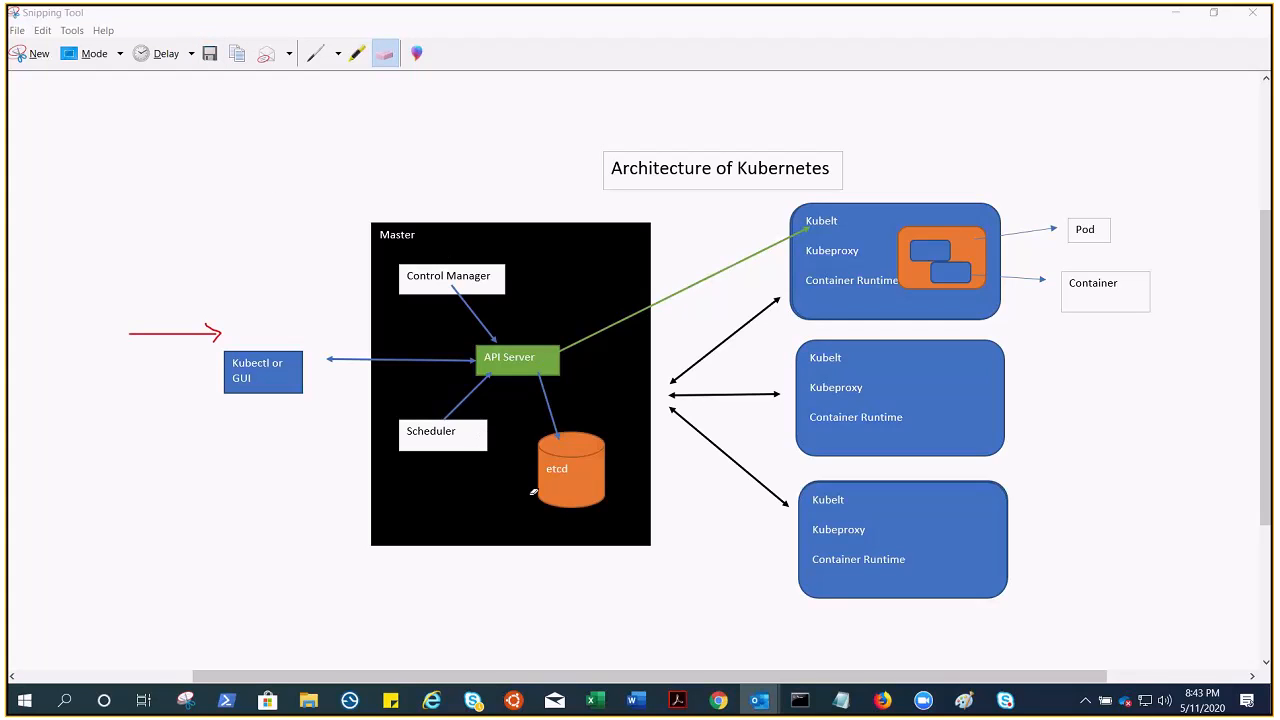
mouse_move(449, 288)
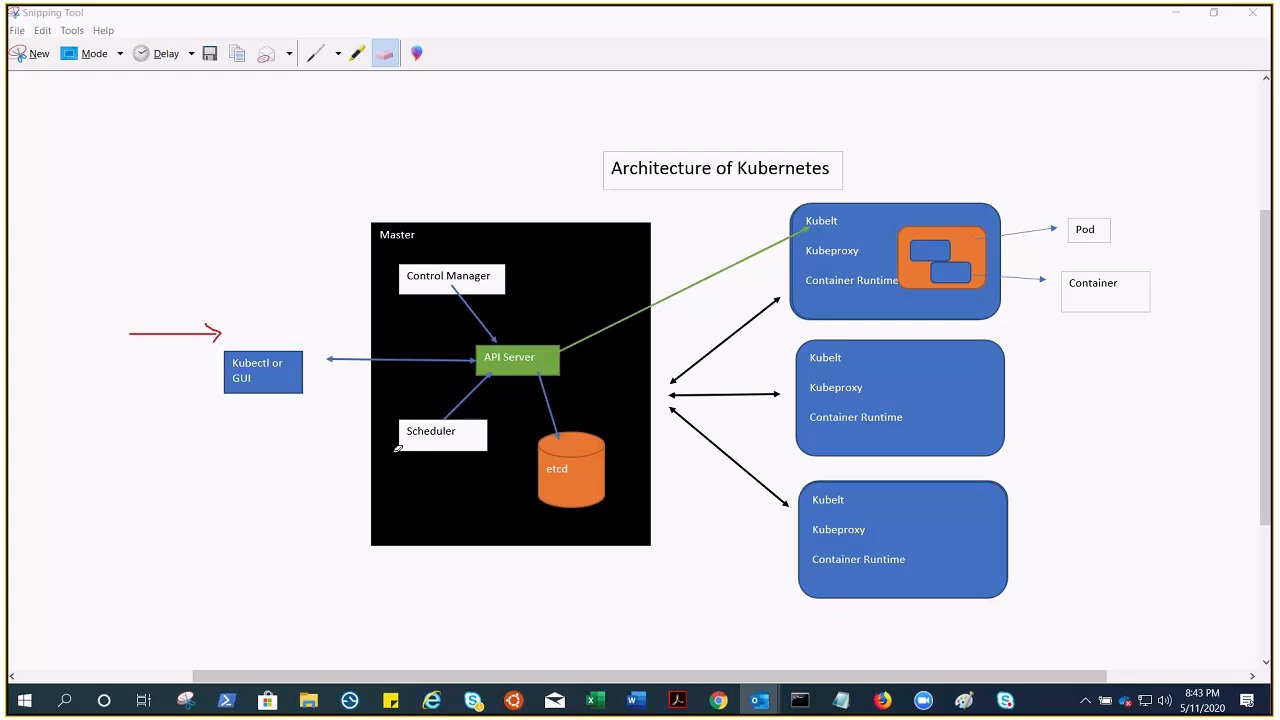
mouse_move(612, 442)
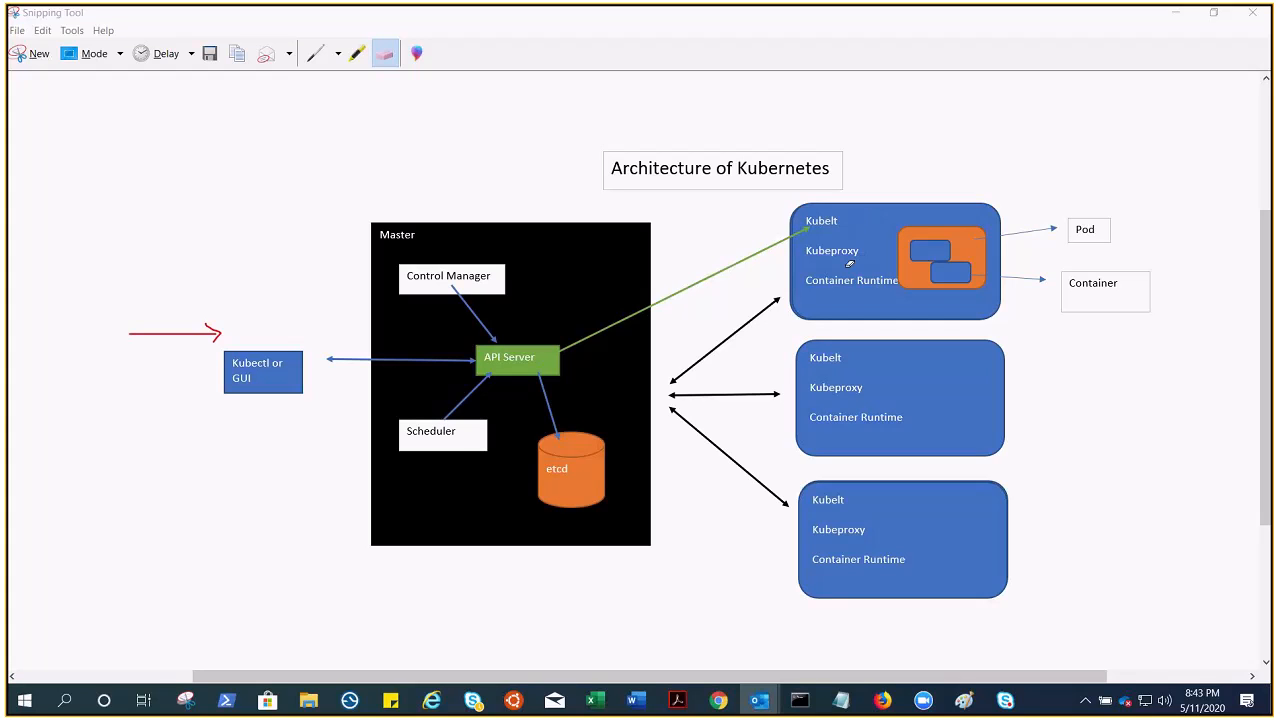
mouse_move(837, 303)
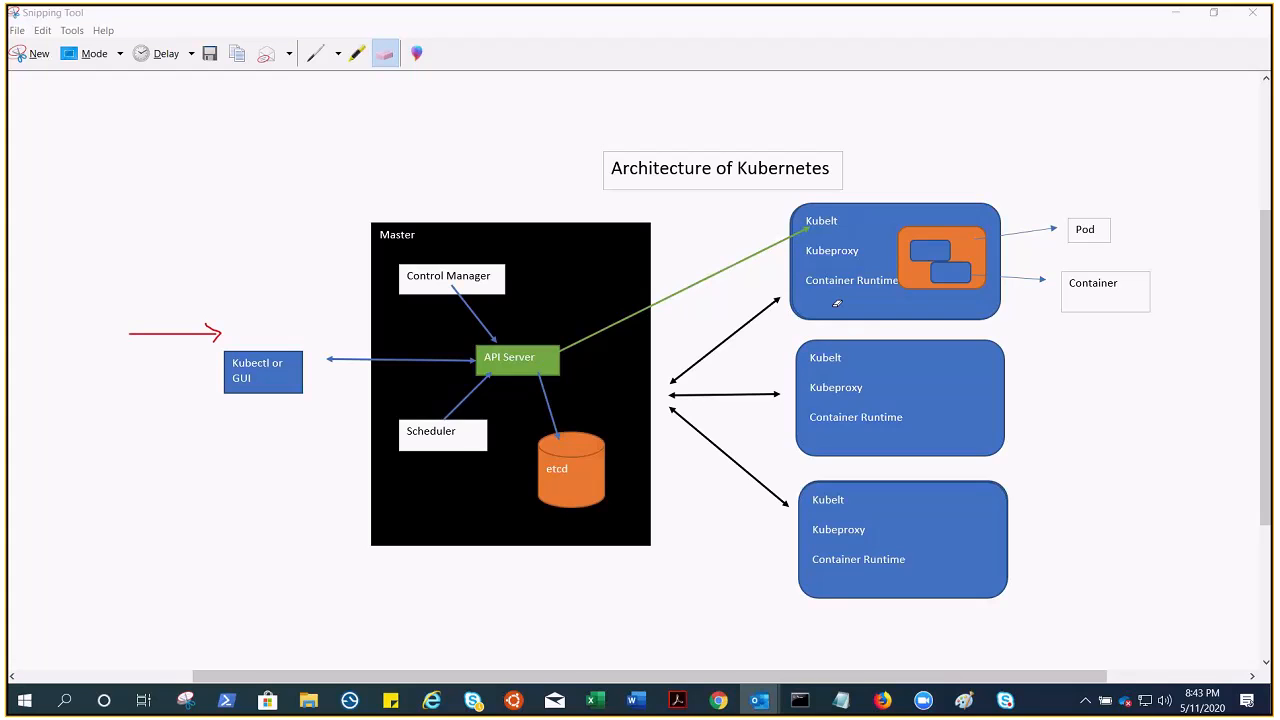
mouse_move(452, 290)
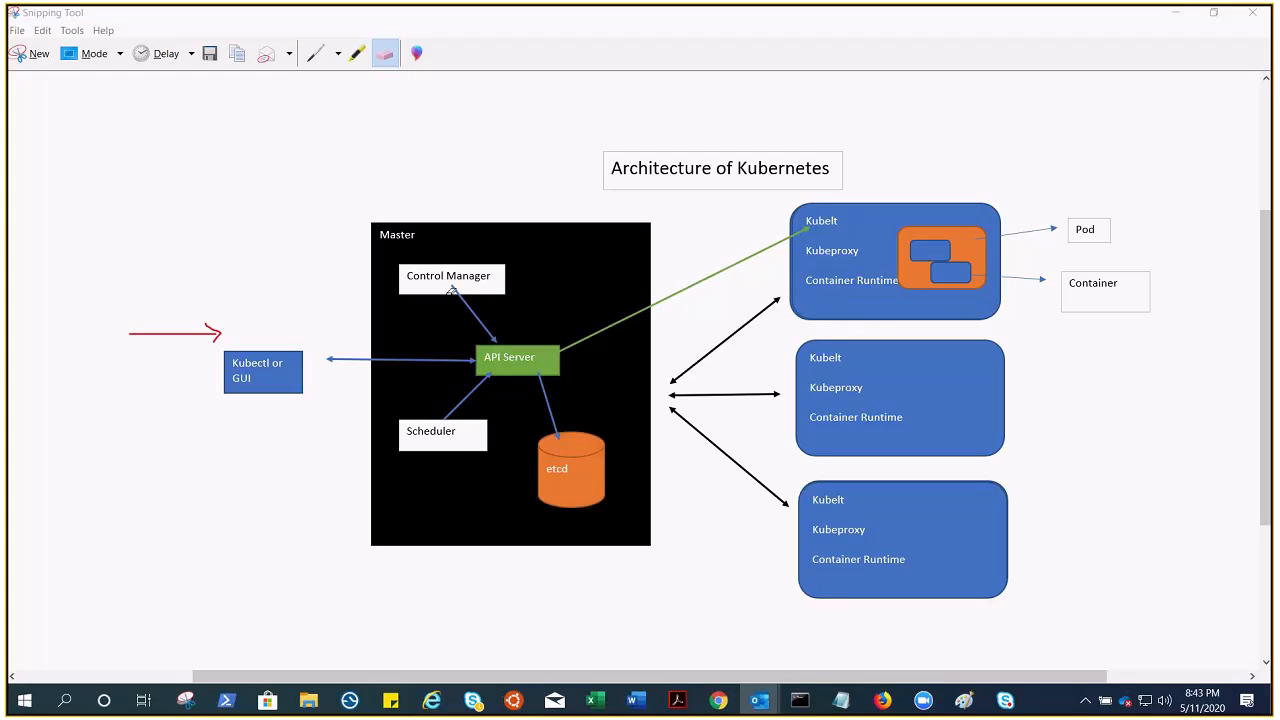
mouse_move(847, 238)
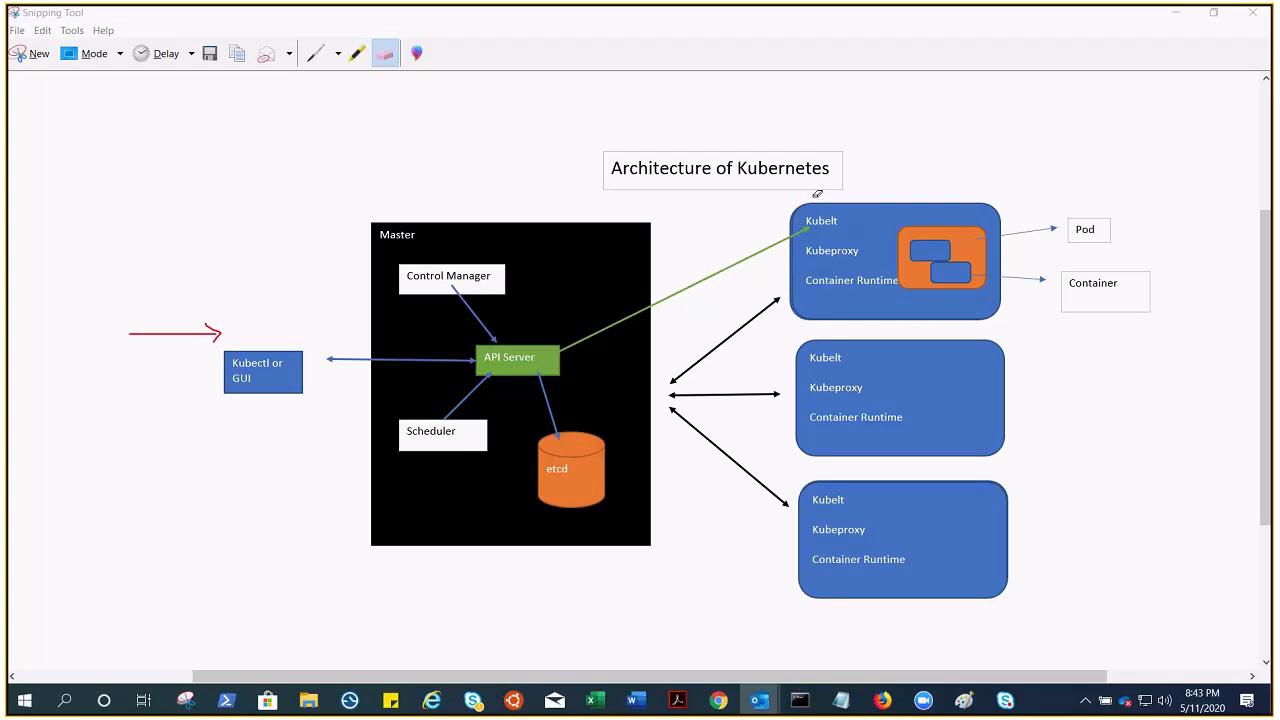
mouse_move(458, 286)
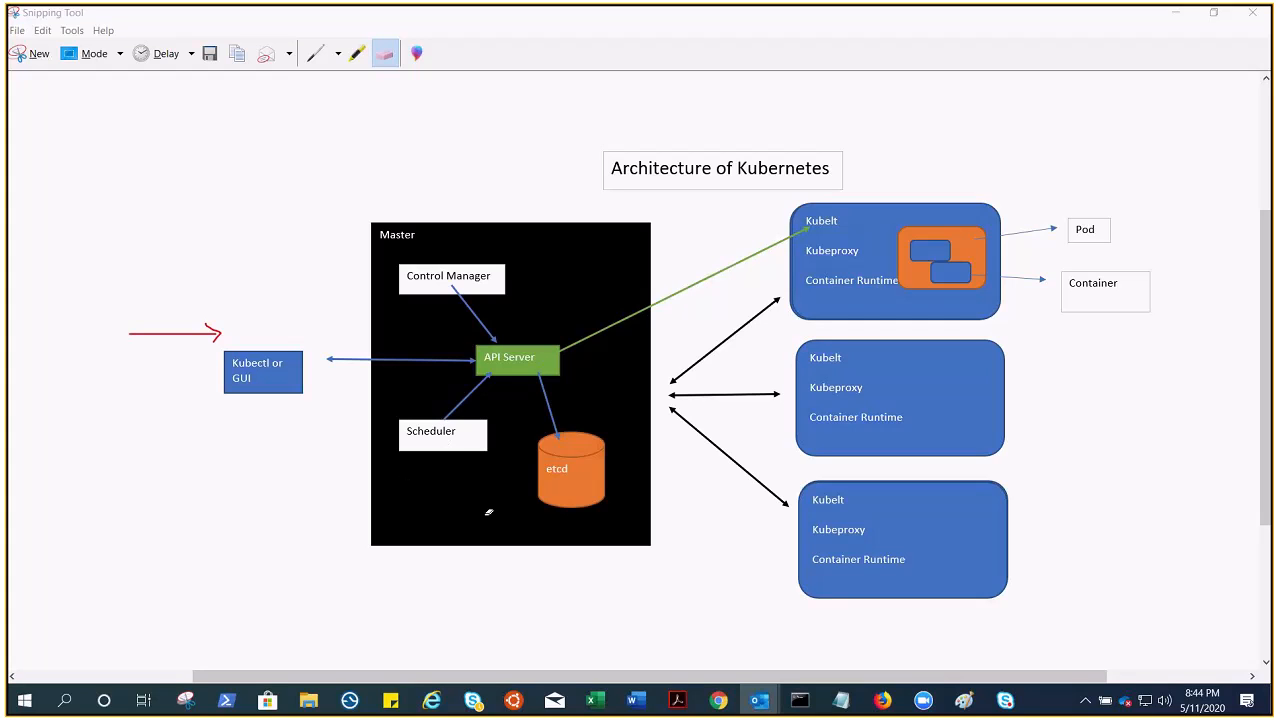
mouse_move(571, 347)
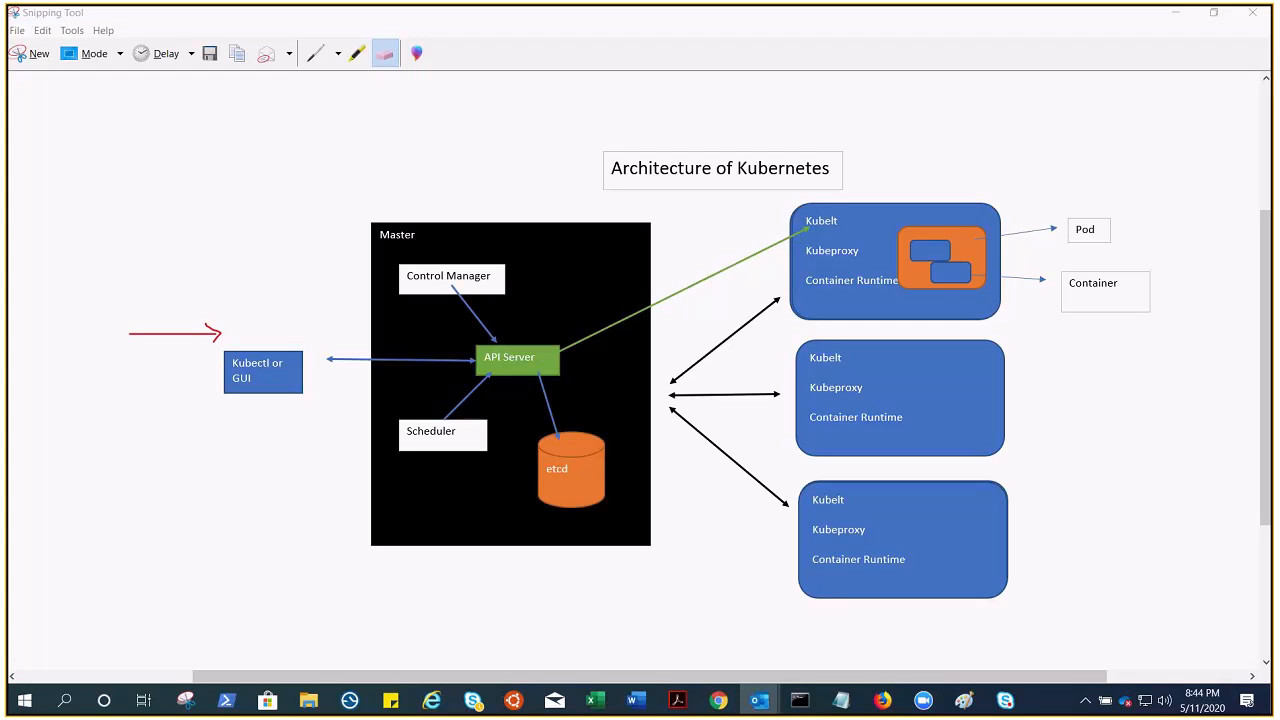
mouse_move(992, 409)
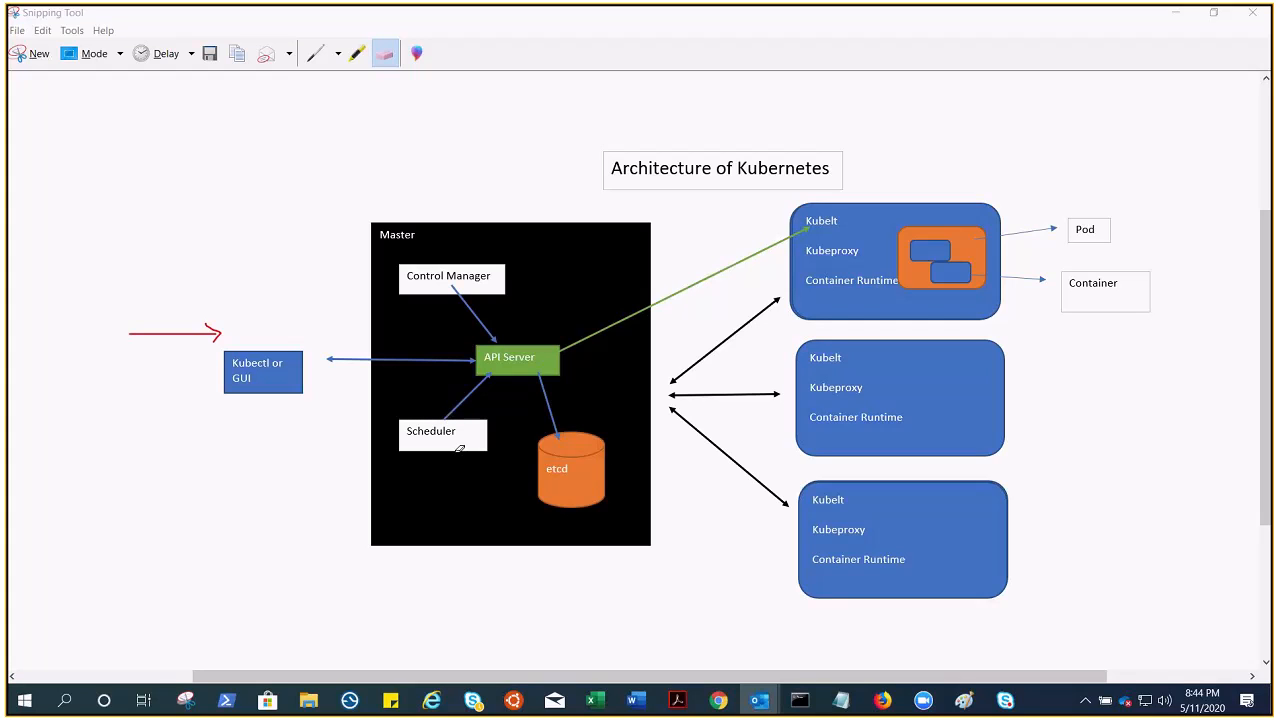
mouse_move(698, 393)
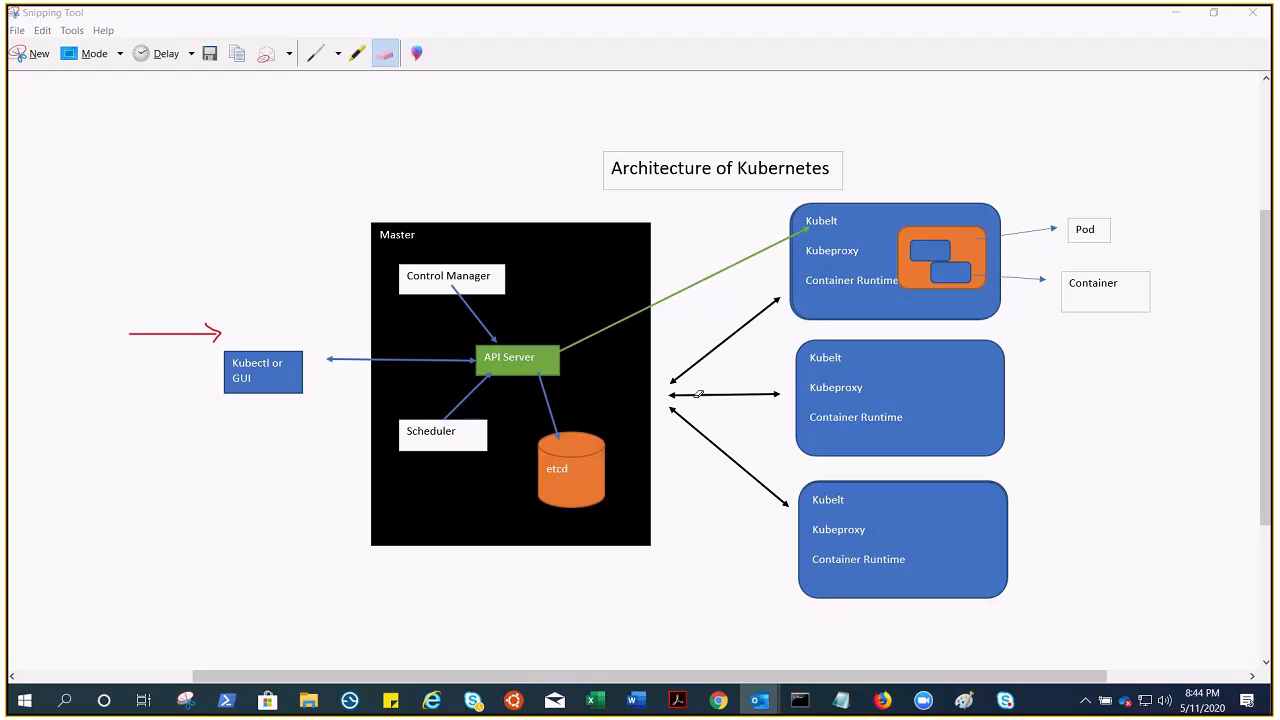
mouse_move(424, 182)
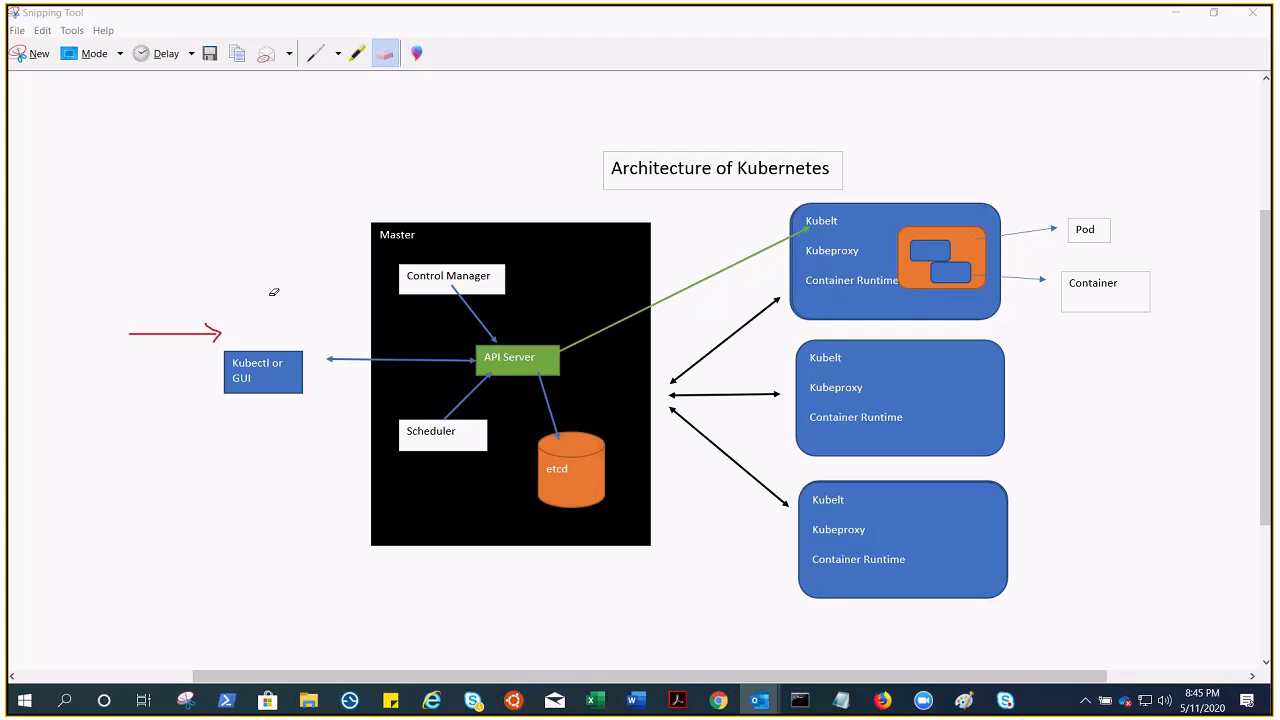
mouse_move(720, 221)
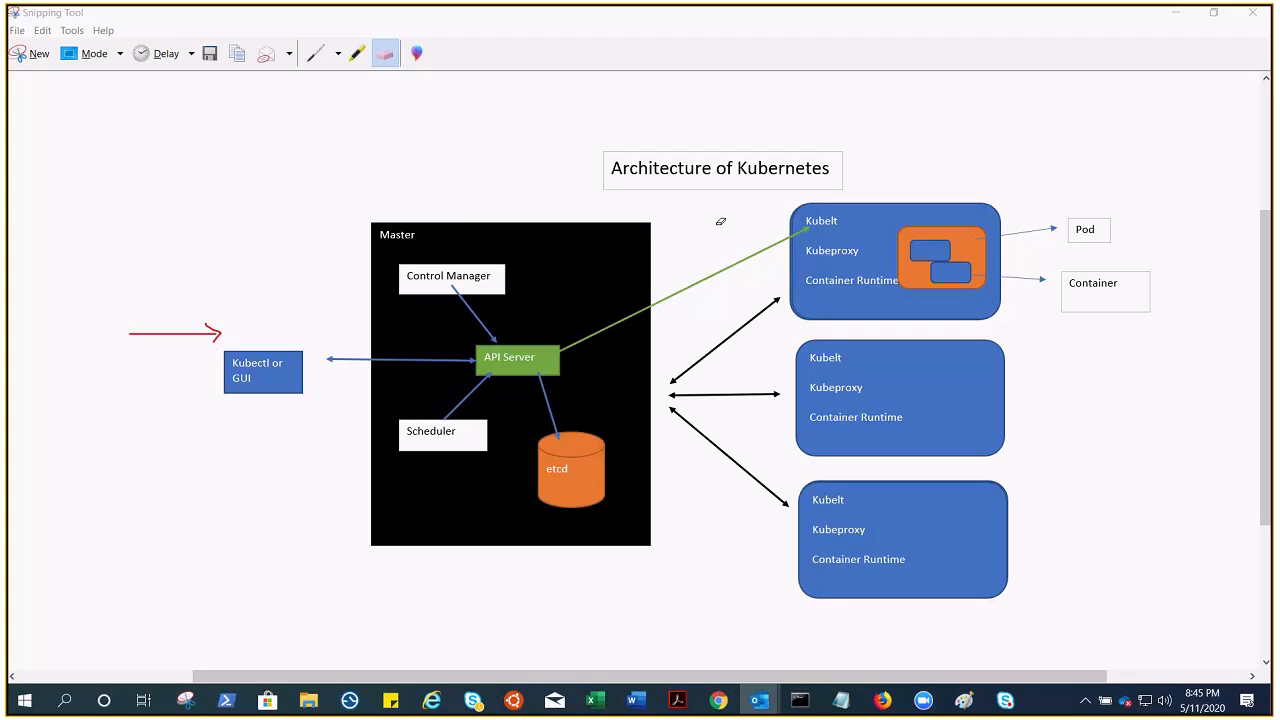
mouse_move(219, 403)
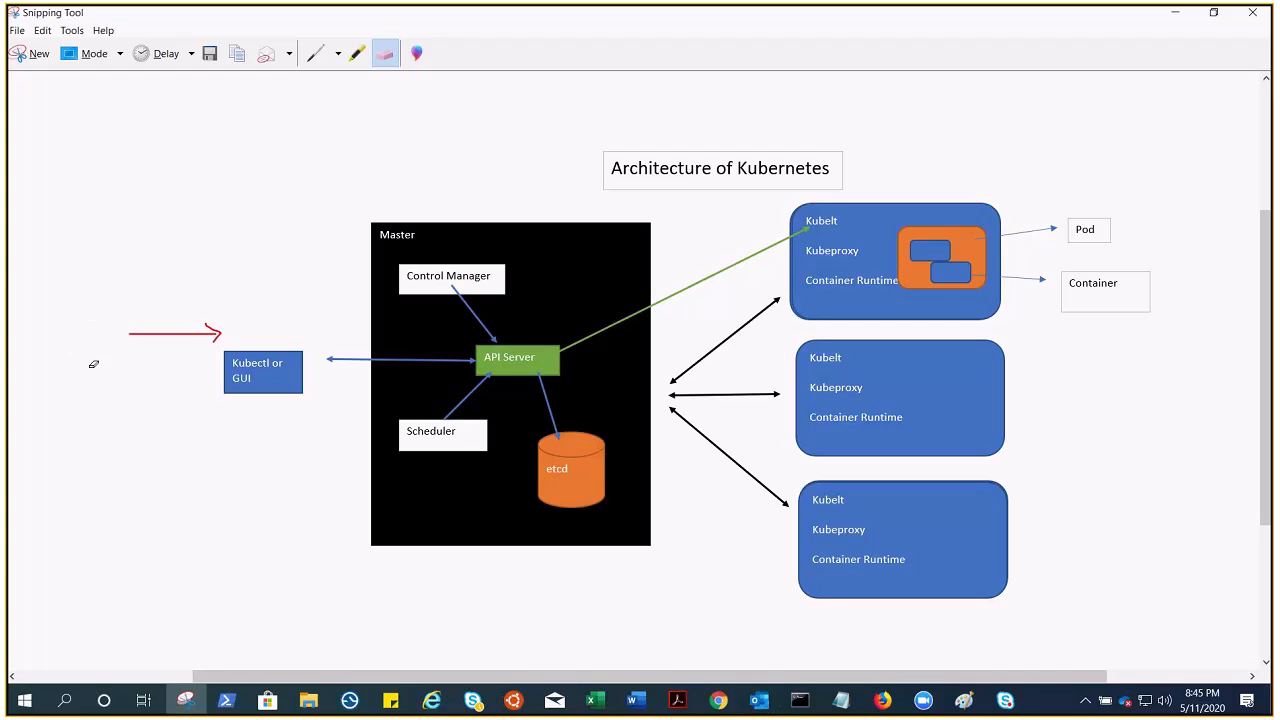
Step: Choose Red Pen from the Pen colour dropdown in the toolbar
click(337, 53)
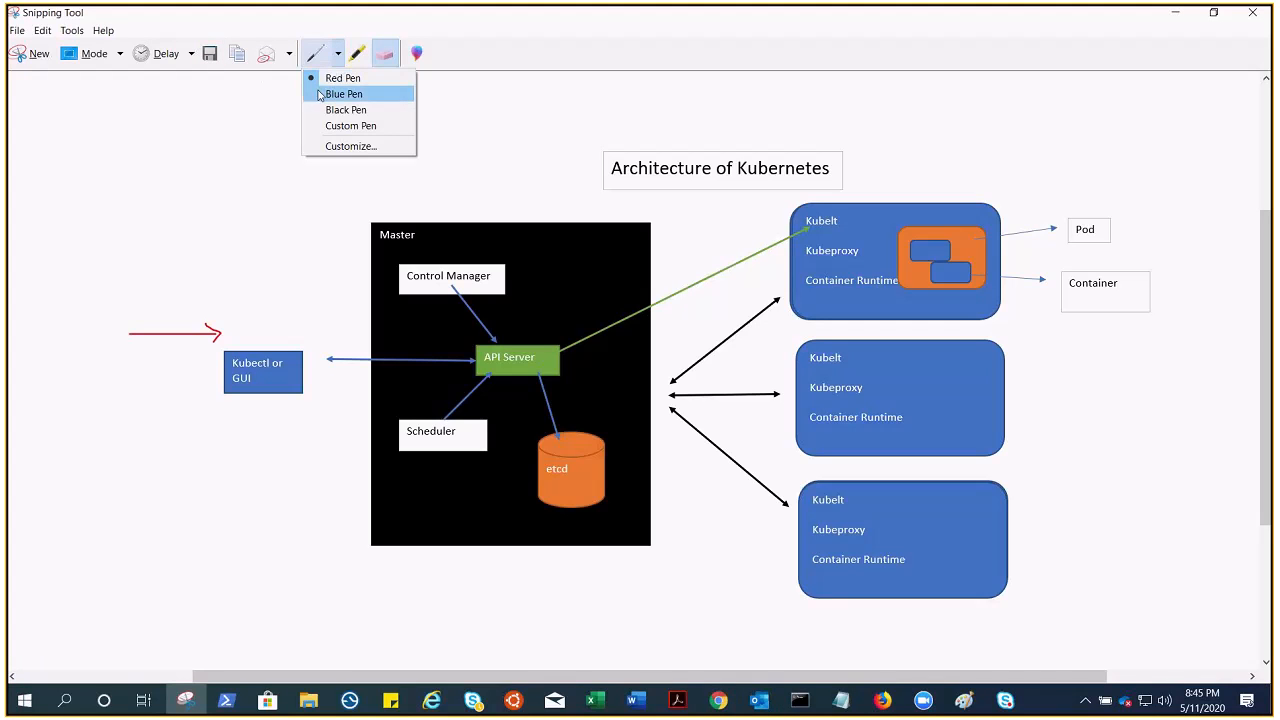
click(343, 93)
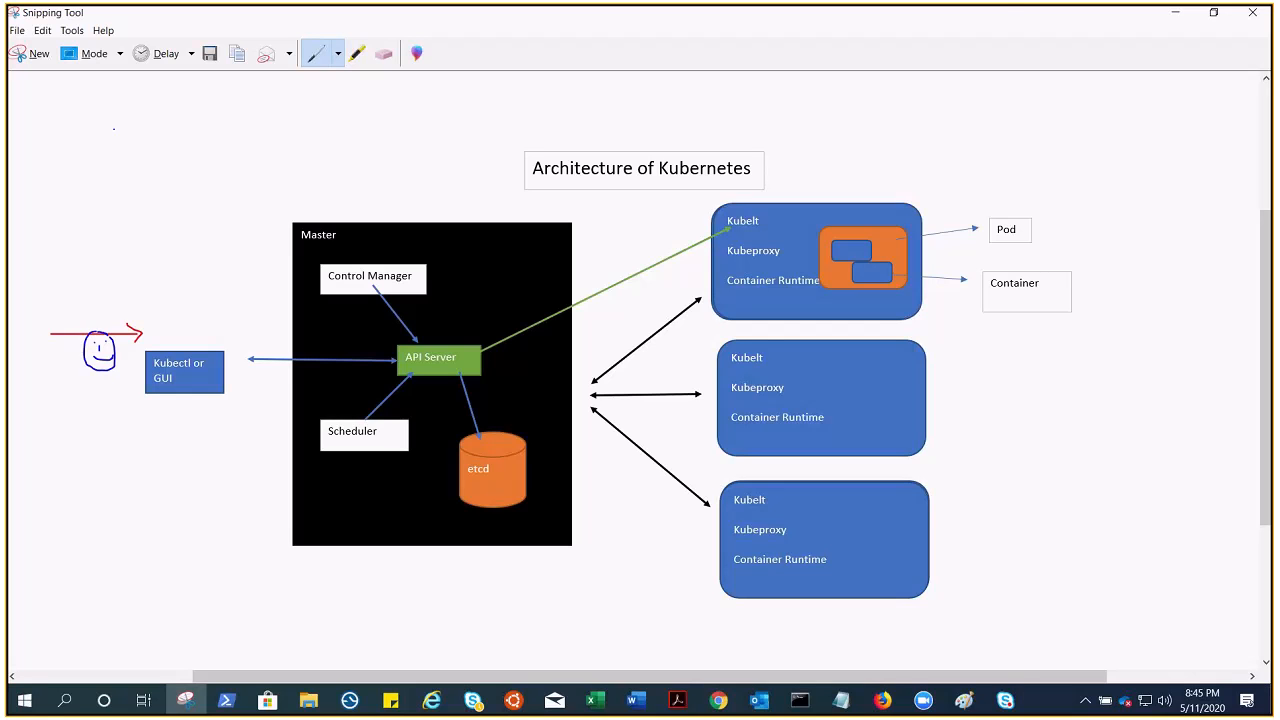
click(338, 53)
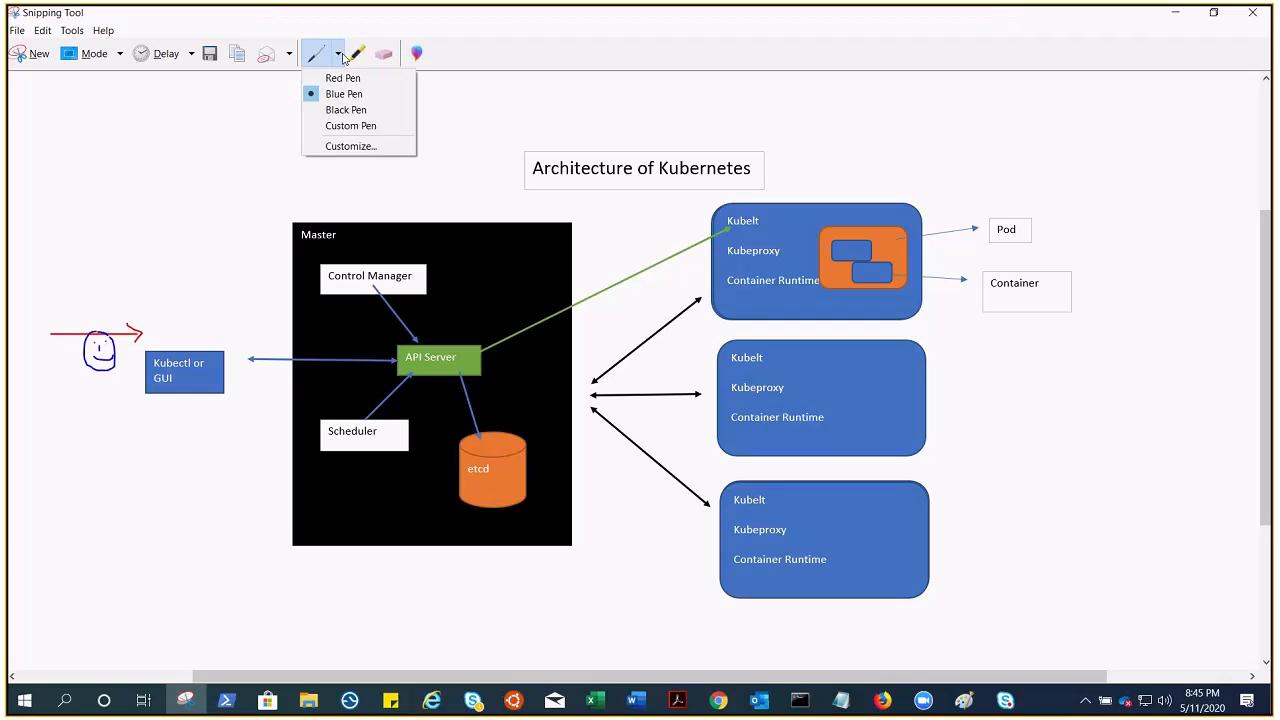
click(343, 93)
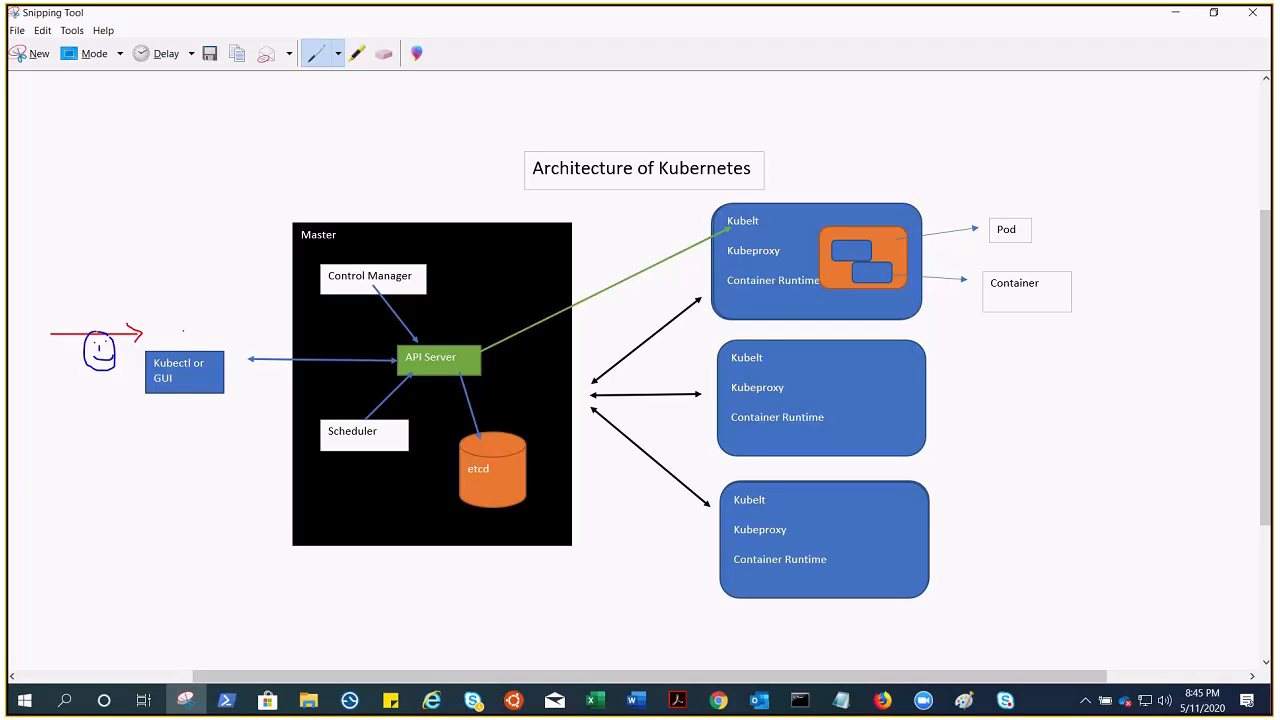
Step: Draw red arrows from the user into API Server, then to etcd and Scheduler
drag(180, 335, 355, 340)
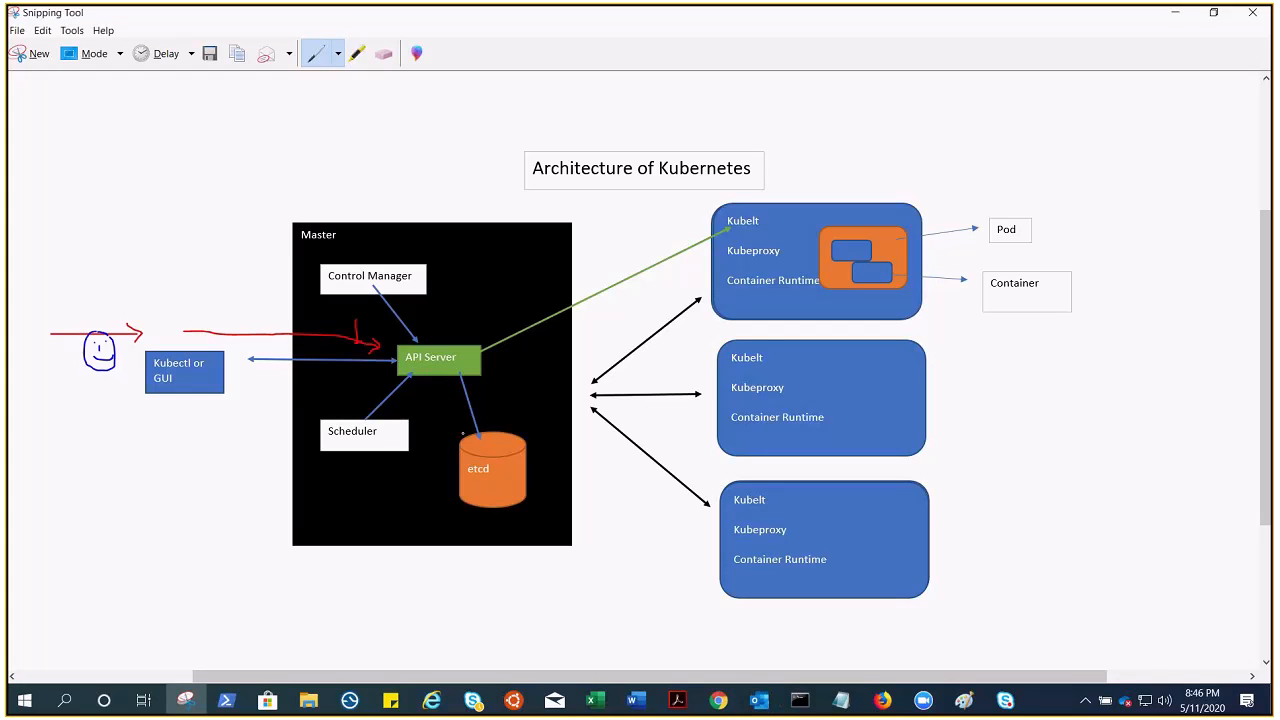
drag(440, 380, 460, 420)
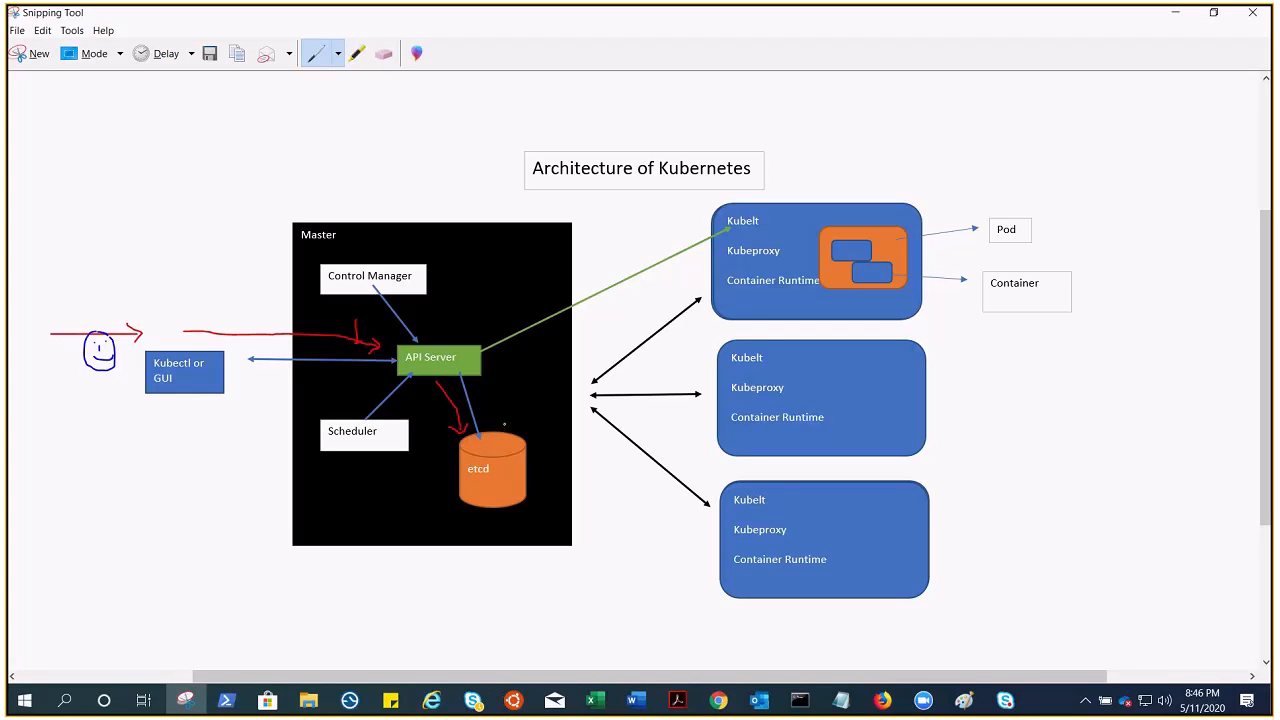
drag(475, 375, 505, 425)
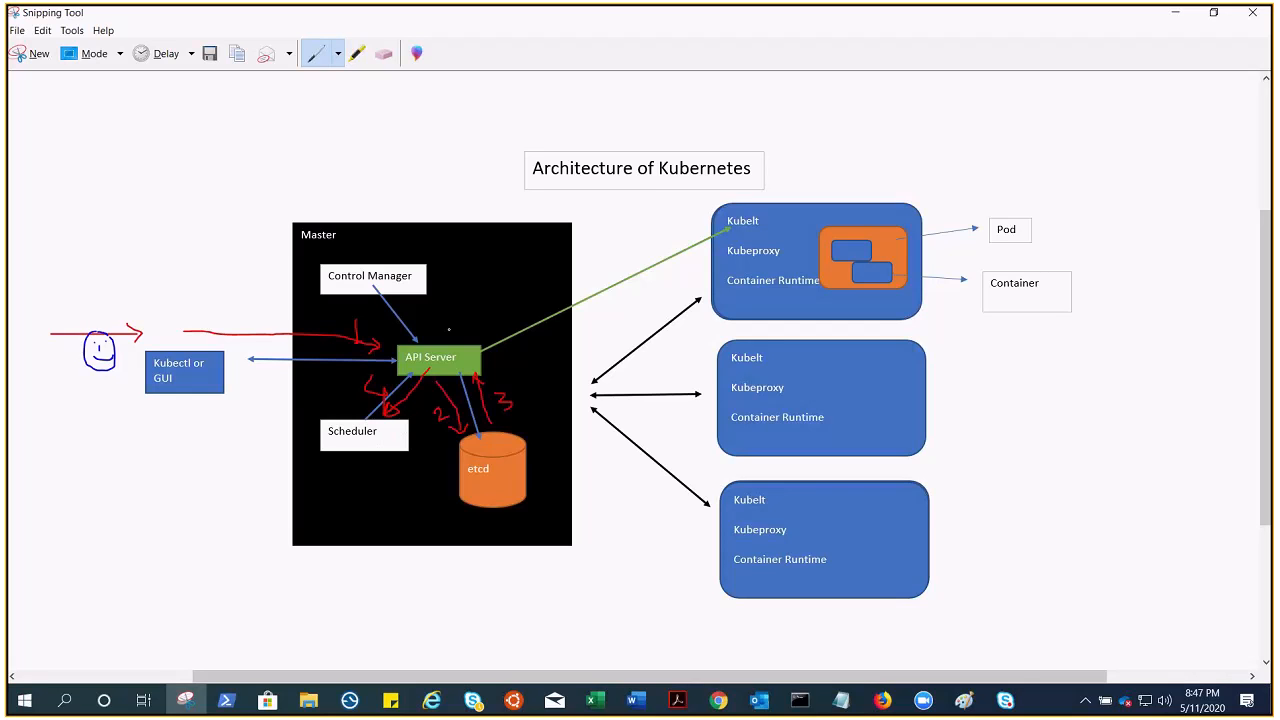
Step: Draw red arrows between API Server and the top node's Kubelet, numbered 5 and 6, plus loops near etcd
drag(432, 350, 590, 274)
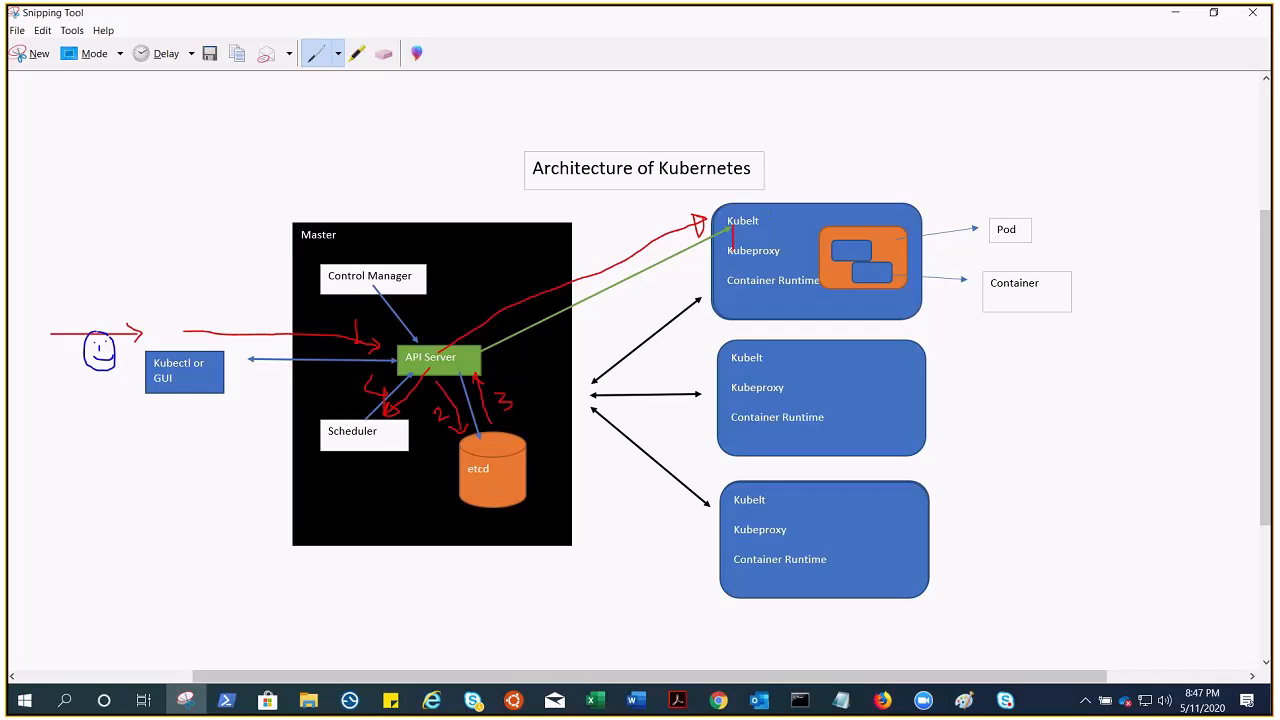
drag(740, 240, 715, 290)
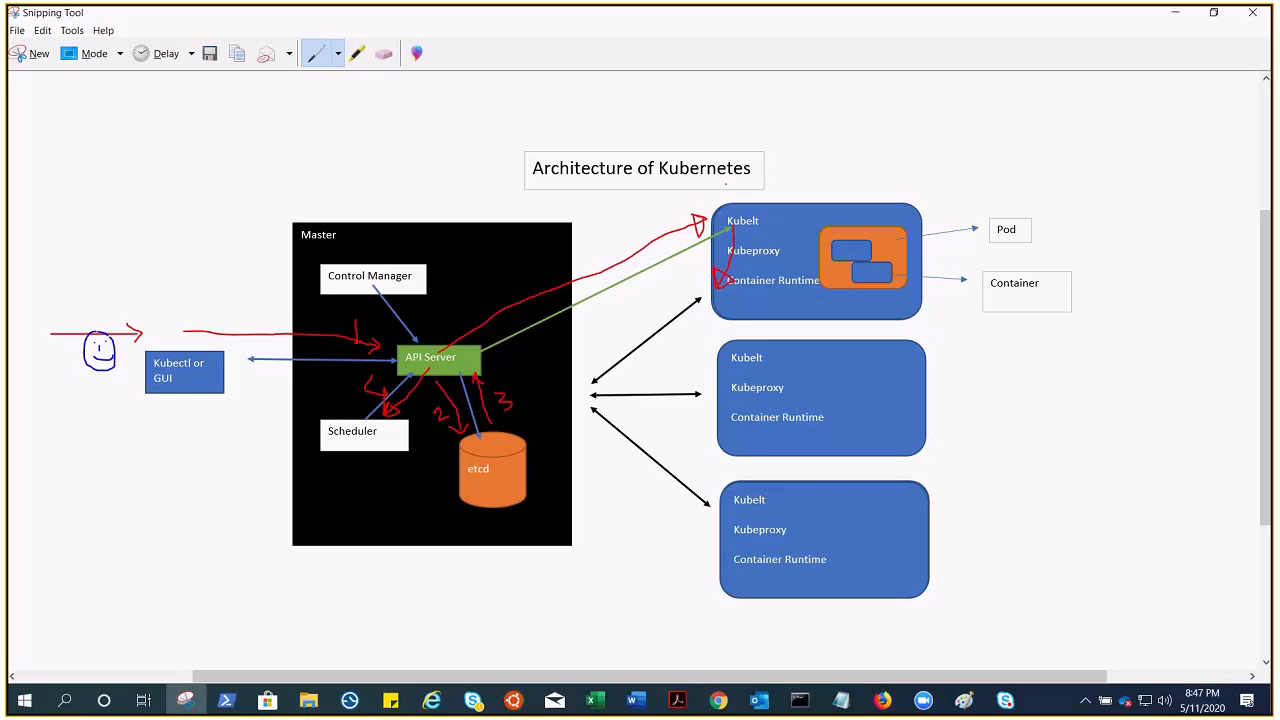
drag(550, 262, 670, 210)
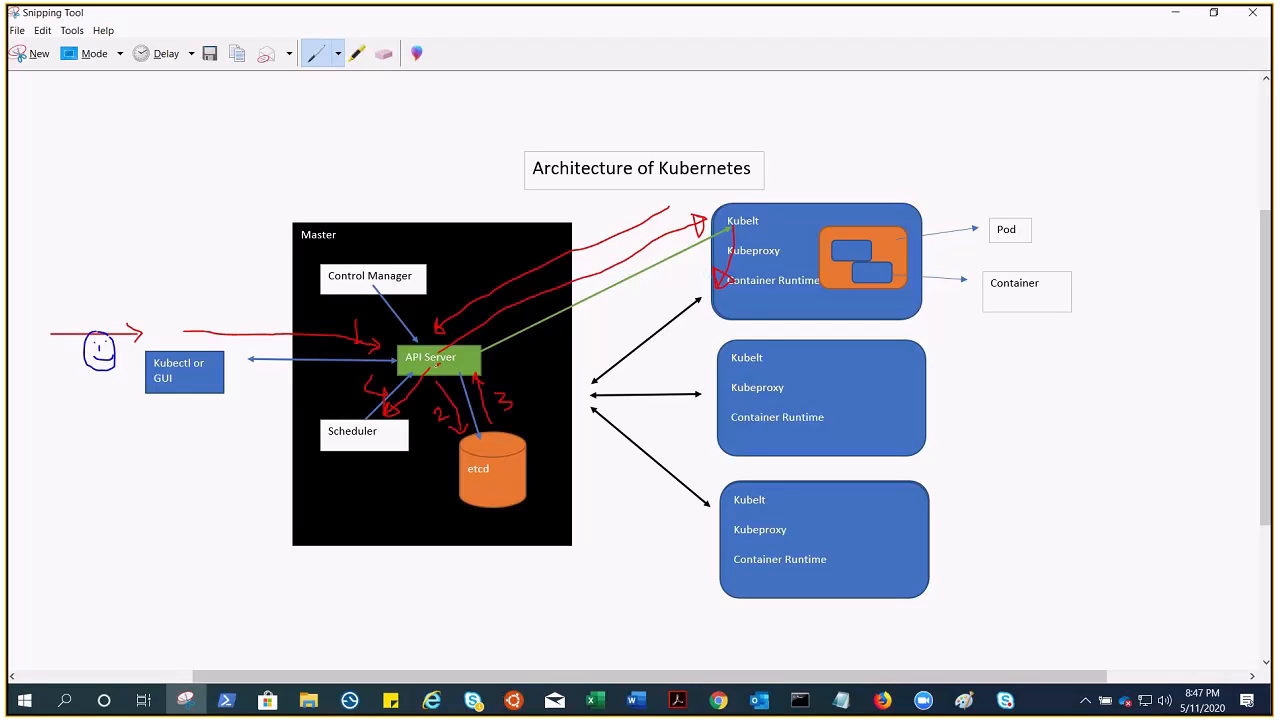
drag(410, 380, 445, 510)
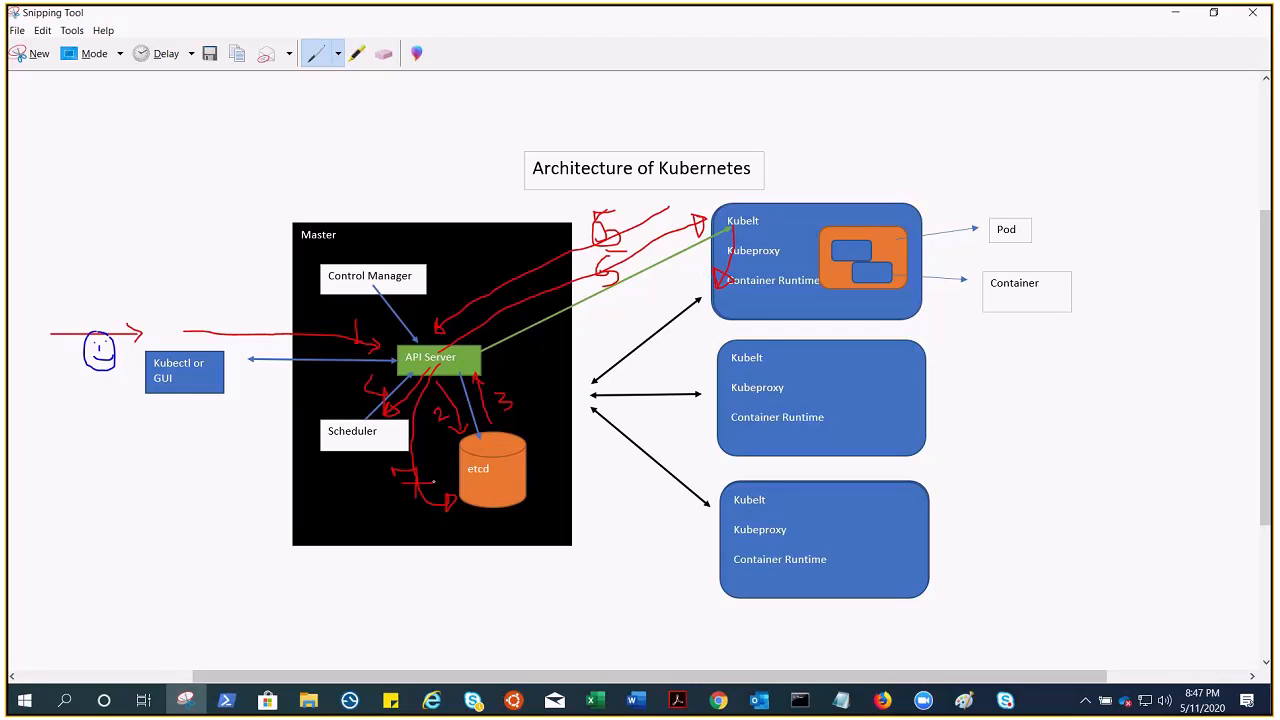
drag(535, 365, 540, 475)
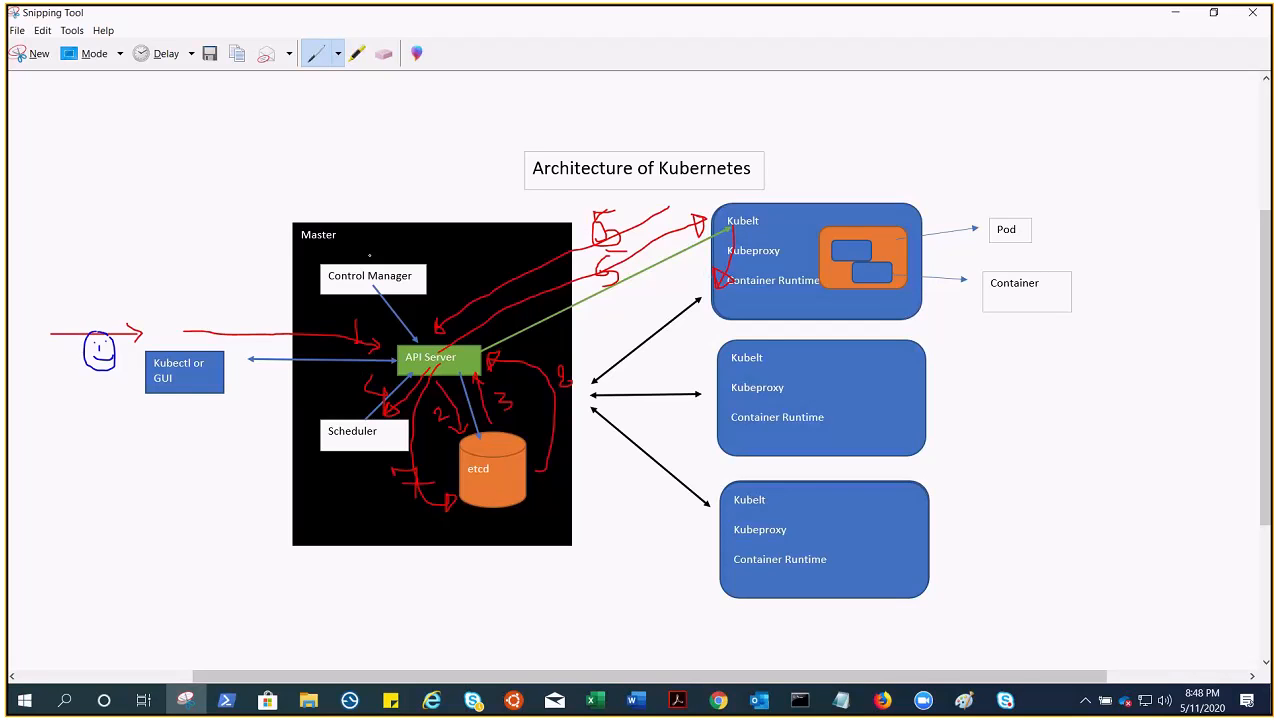
Step: Erase the red flow strokes with the Eraser, then return to the Red Pen
click(384, 53)
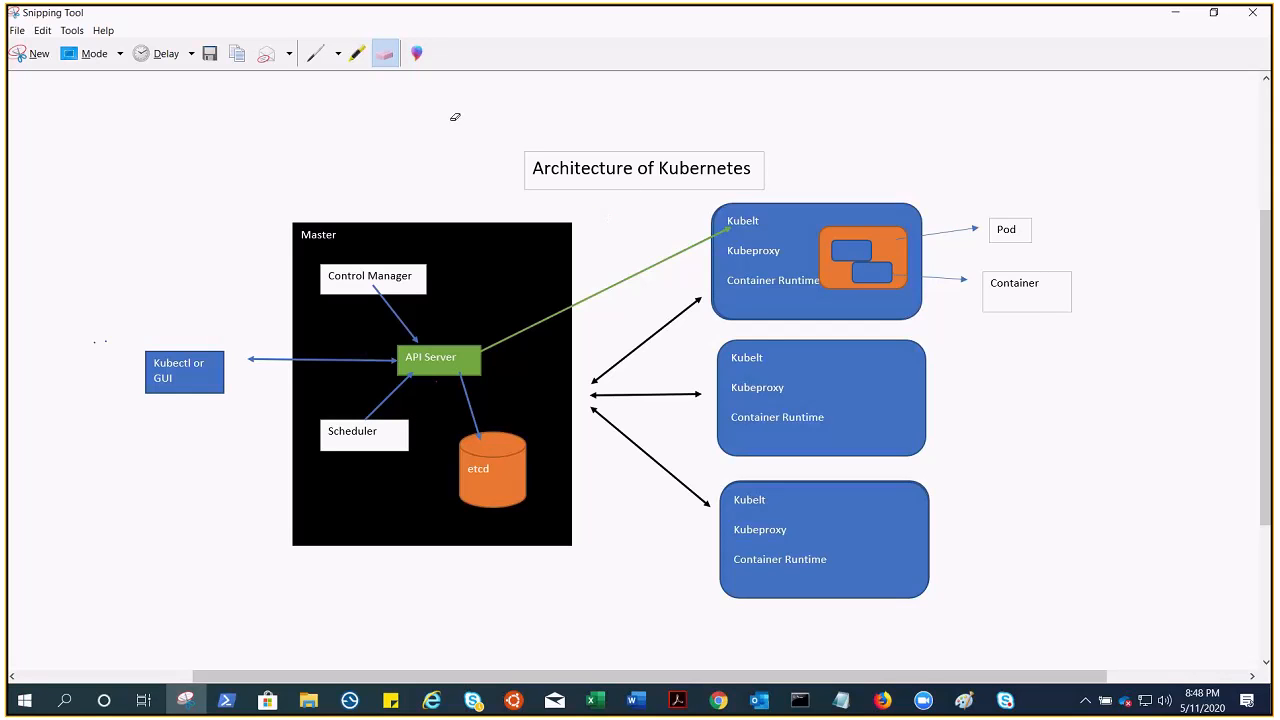
click(338, 54)
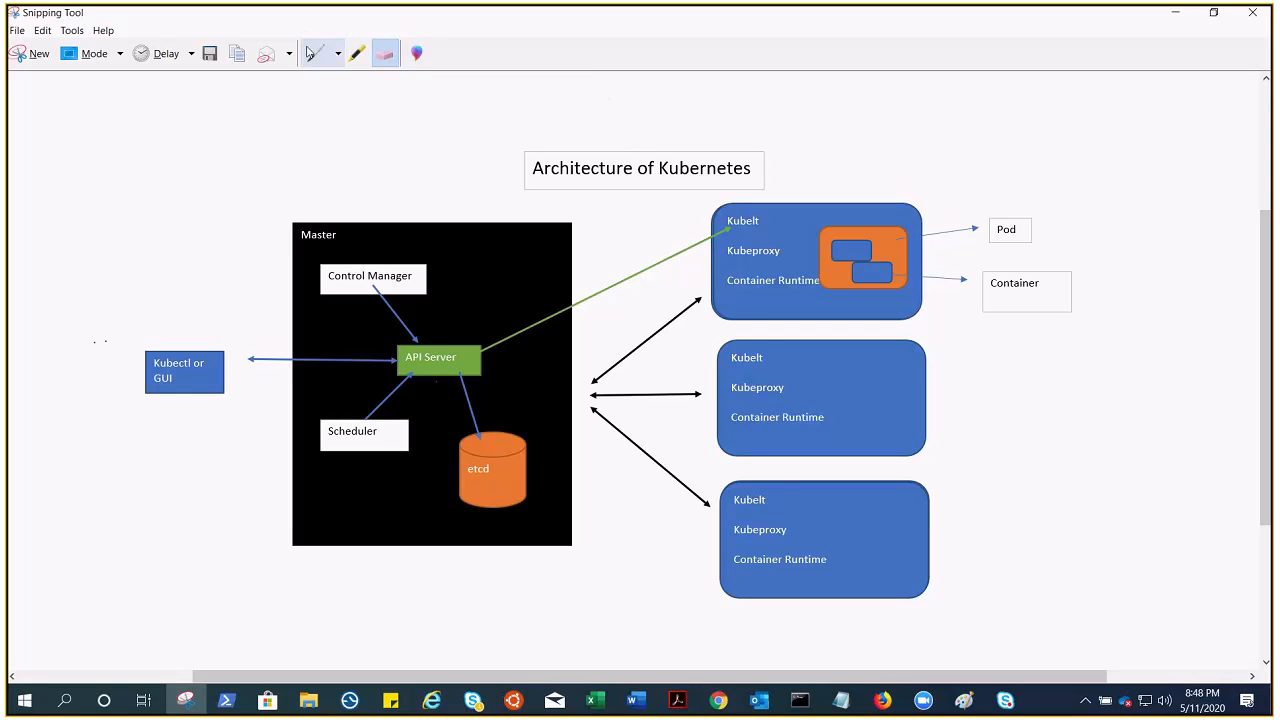
click(337, 53)
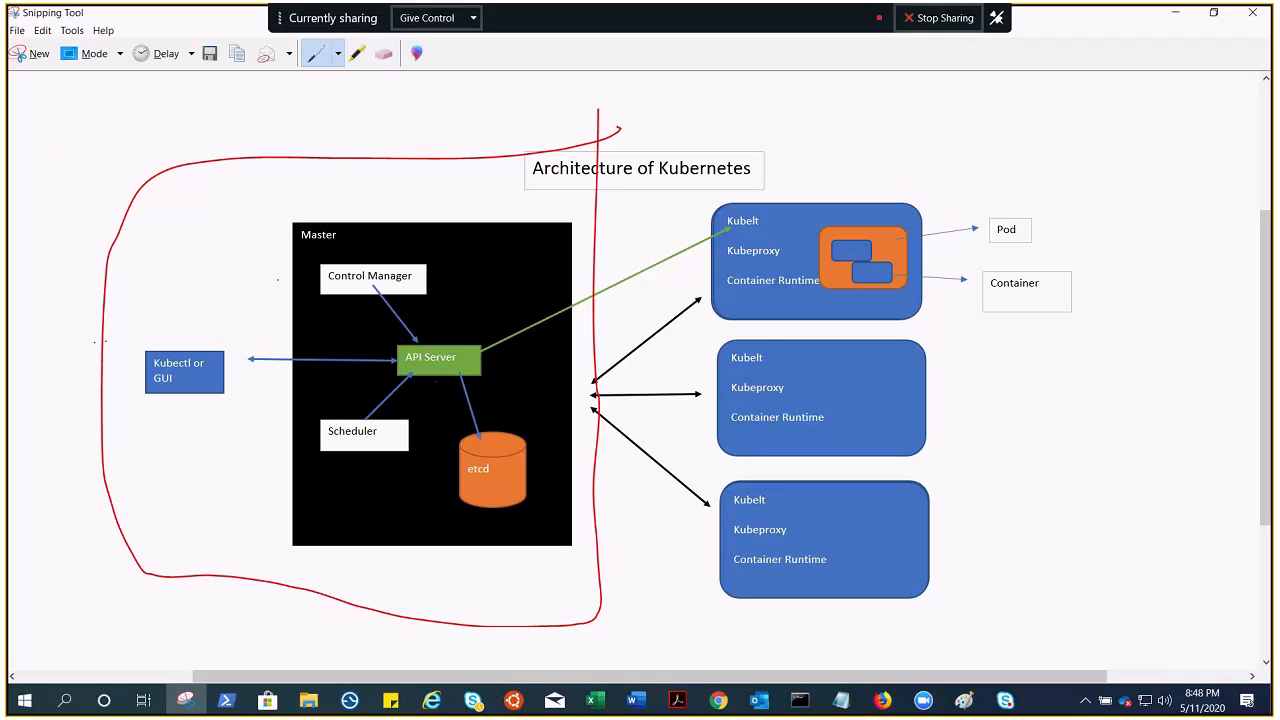
Step: Draw a red arrow pointing down into the circled master region from above
click(943, 17)
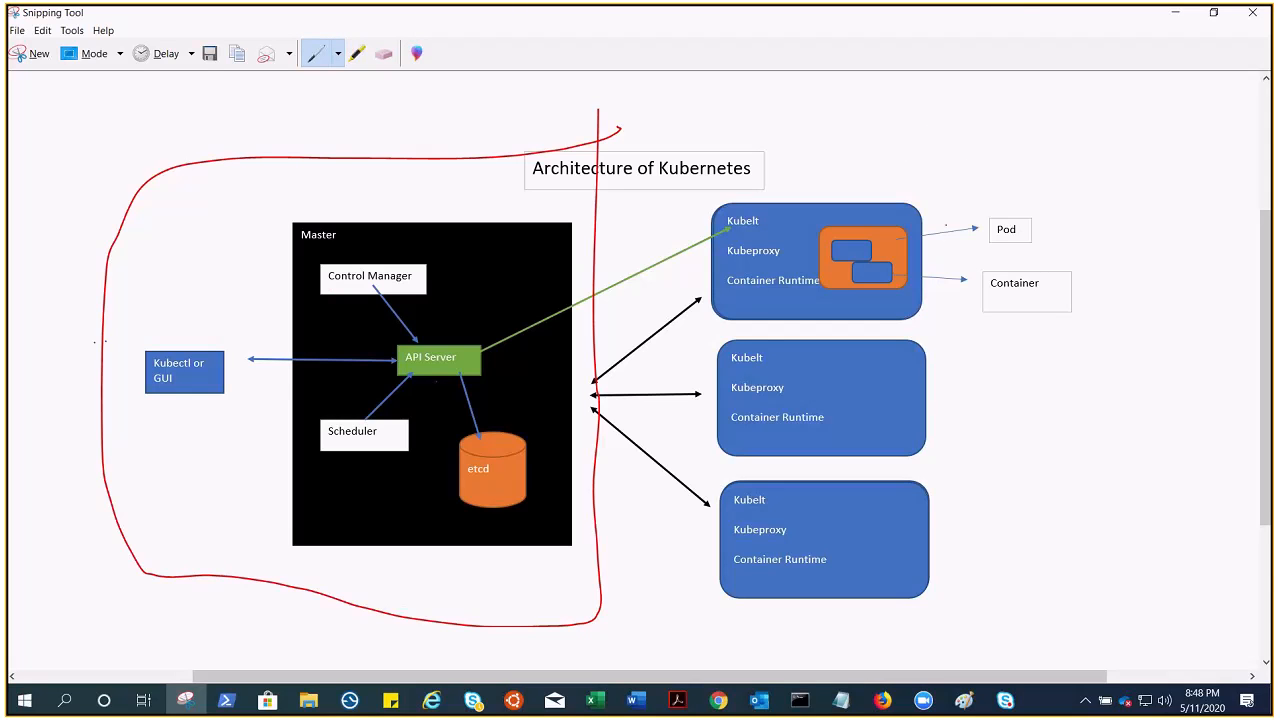
drag(371, 113, 375, 185)
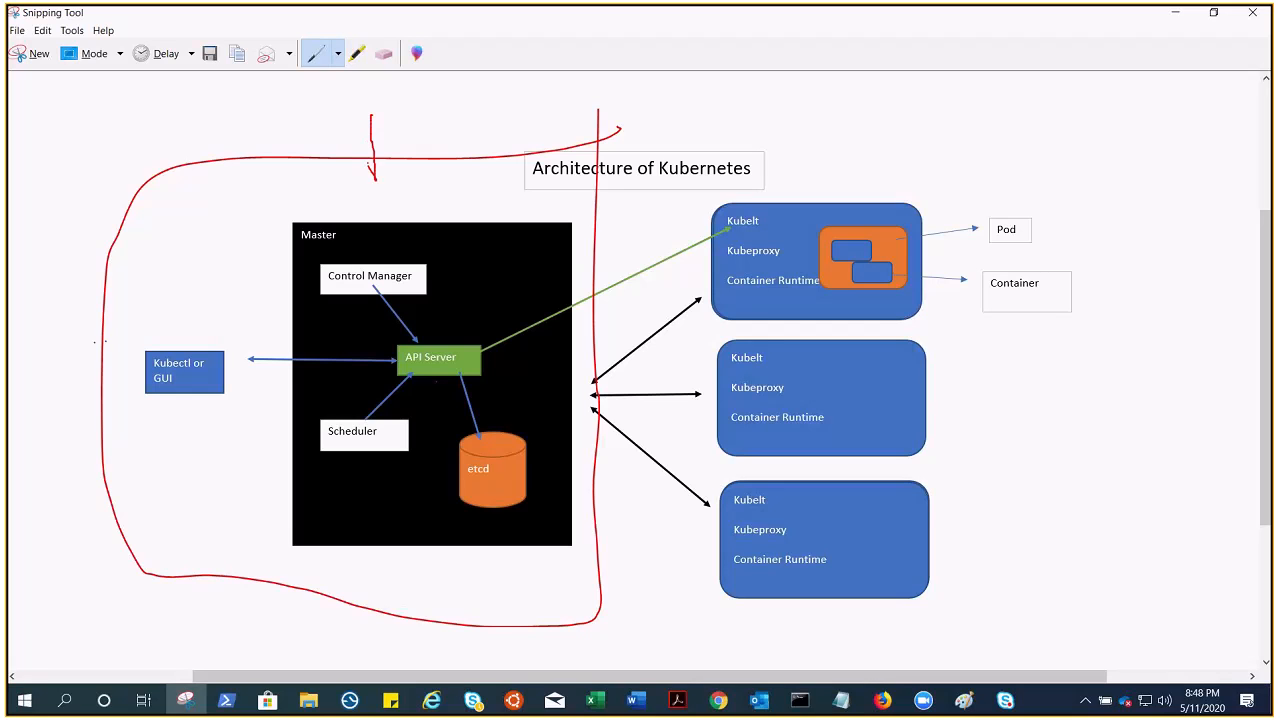